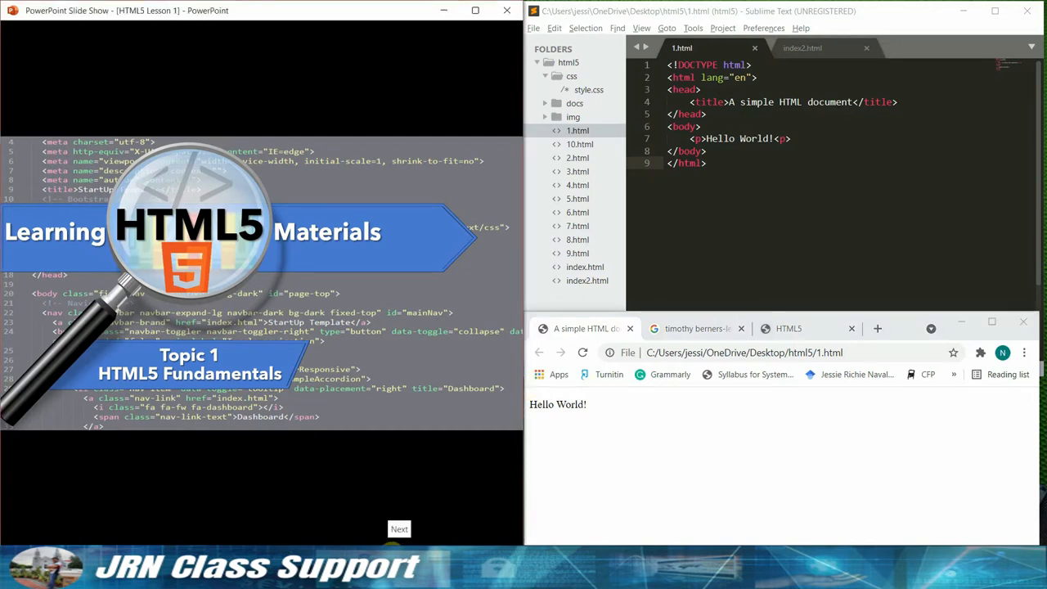
- Advance the slide show from the Learning HTML5 Materials title slide to New Features
left_click(399, 530)
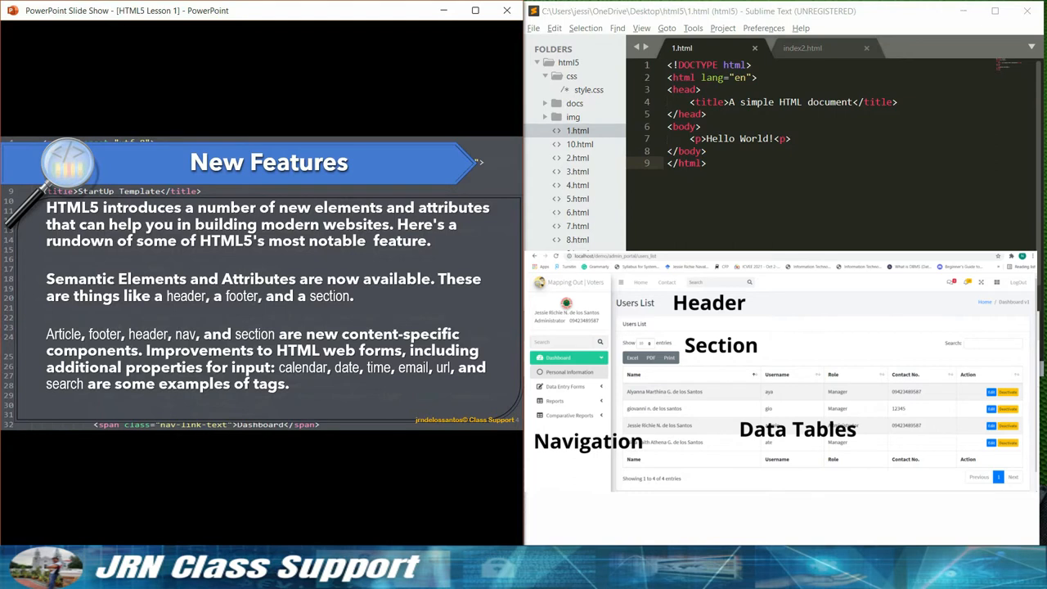
mouse_move(516, 521)
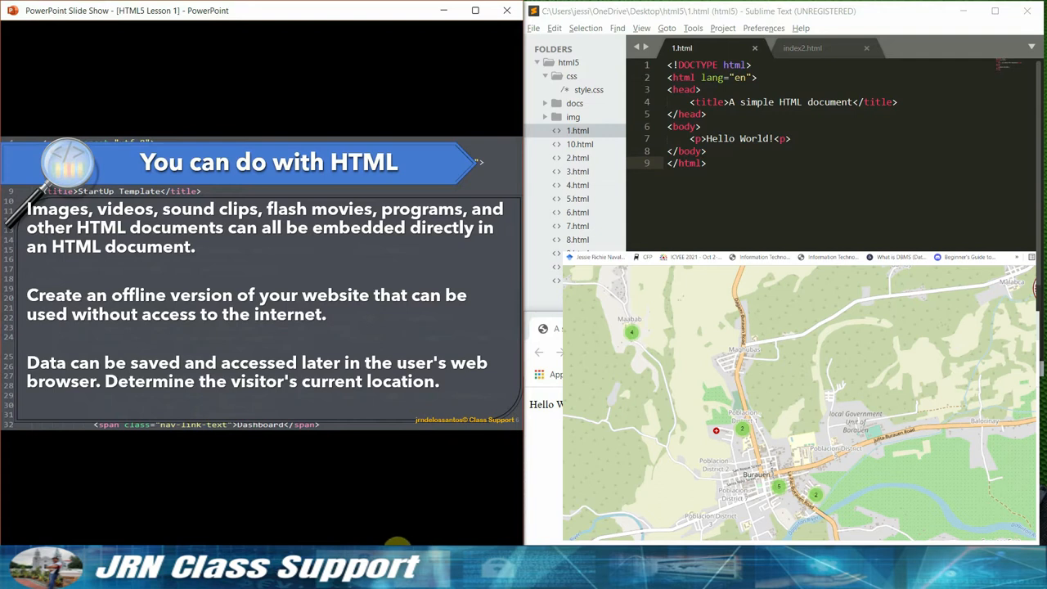
mouse_move(397, 533)
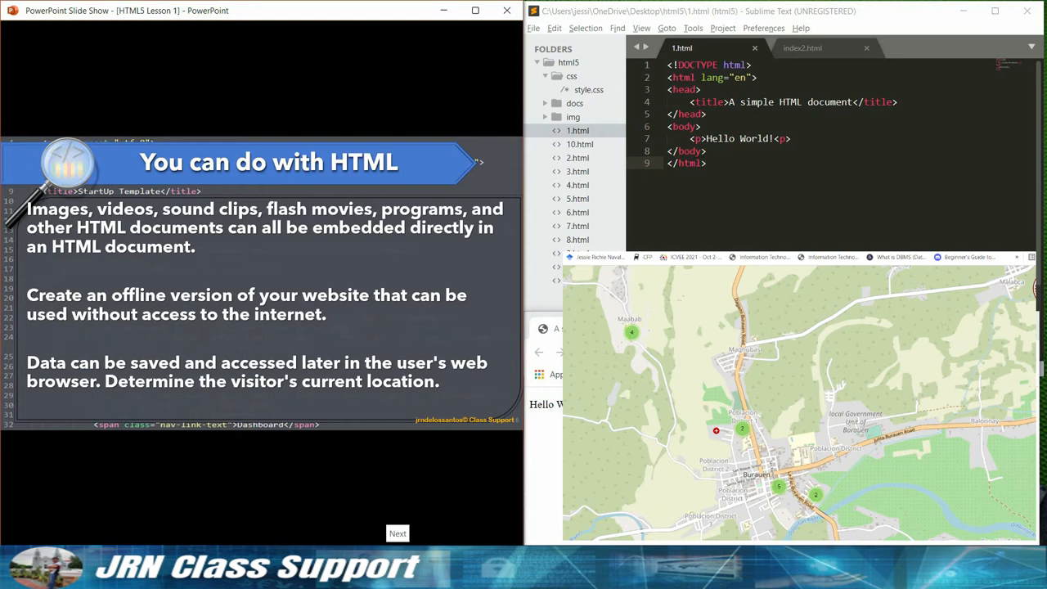
- Advance the slide show to the First HTML Document slide on doctype, head and body
left_click(396, 533)
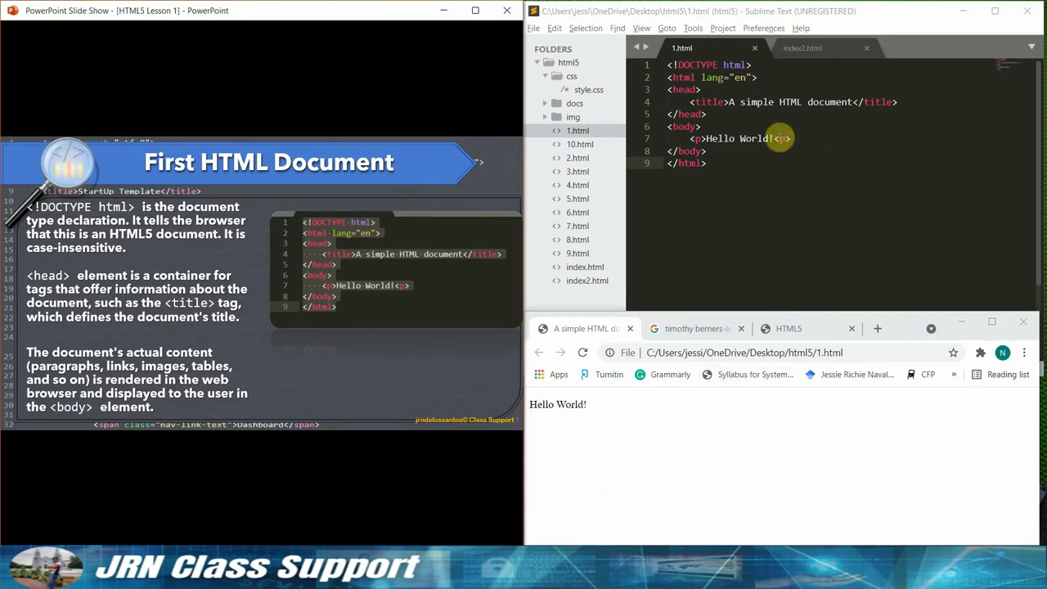
mouse_move(758, 115)
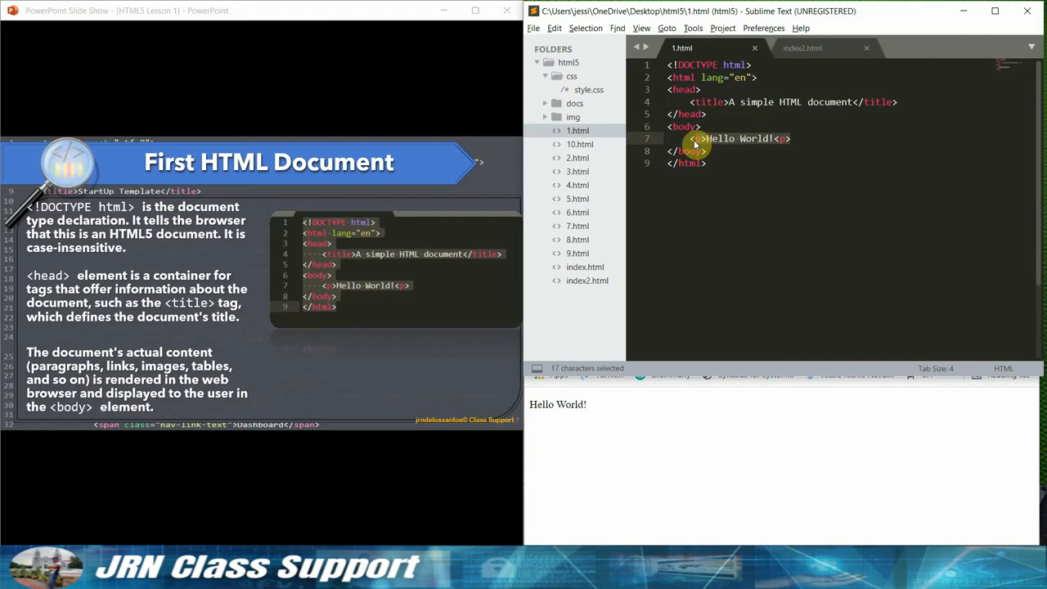
mouse_move(746, 195)
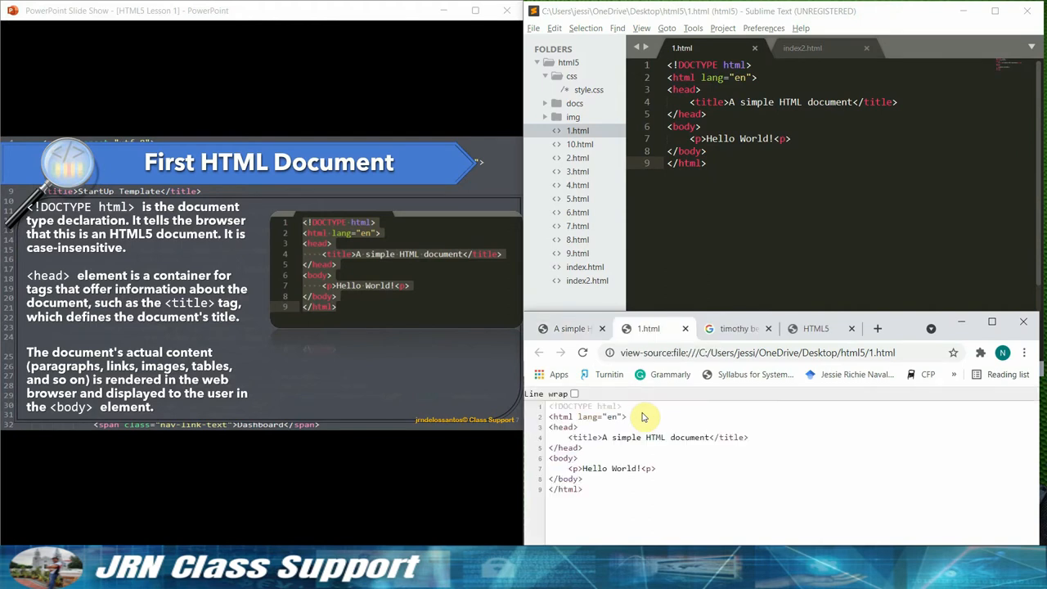
mouse_move(615, 515)
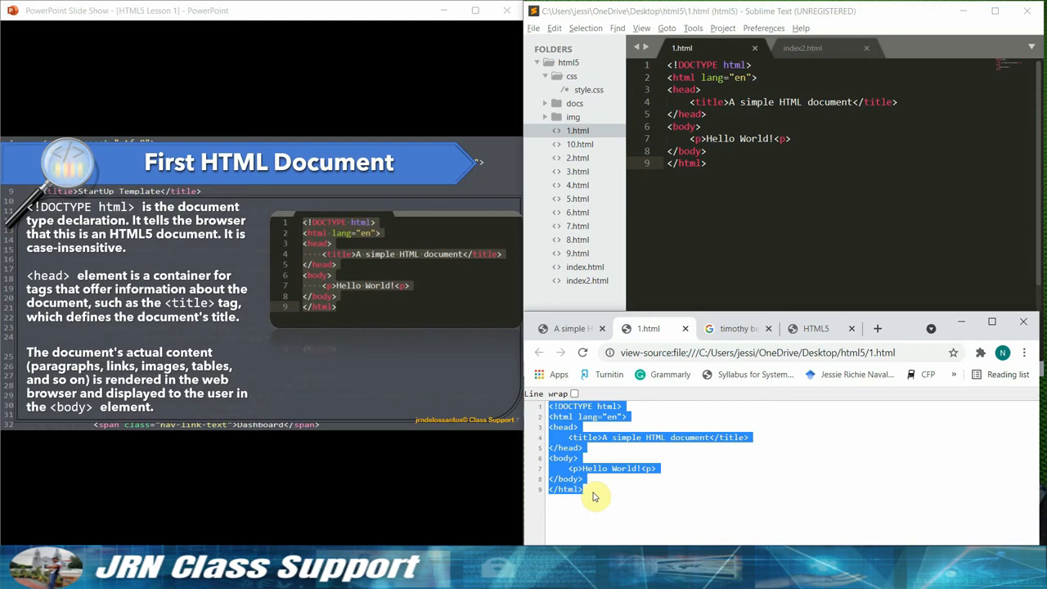
mouse_move(598, 497)
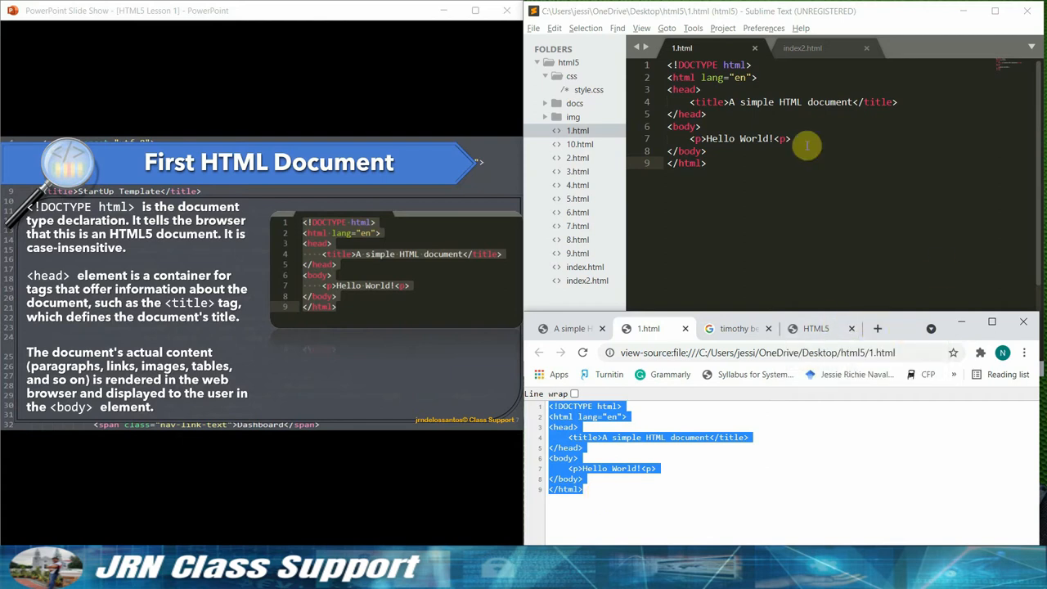
mouse_move(445, 531)
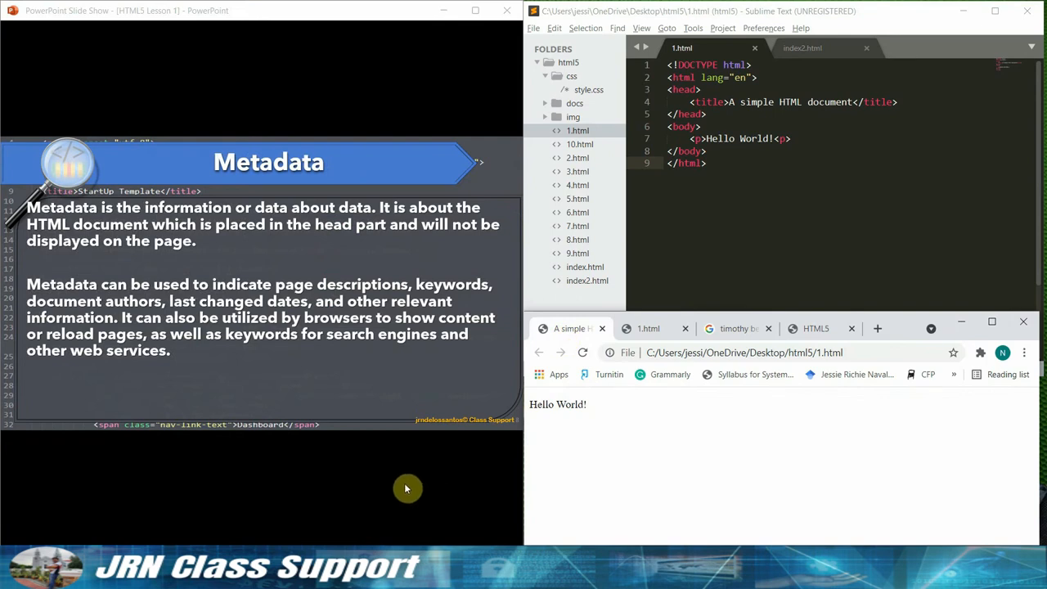
mouse_move(392, 484)
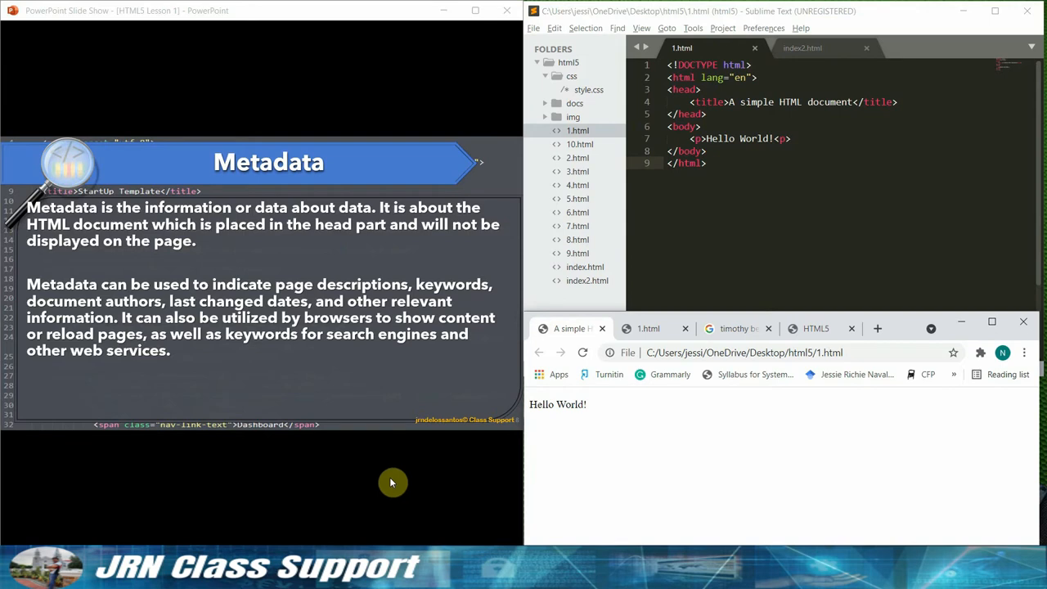
mouse_move(387, 474)
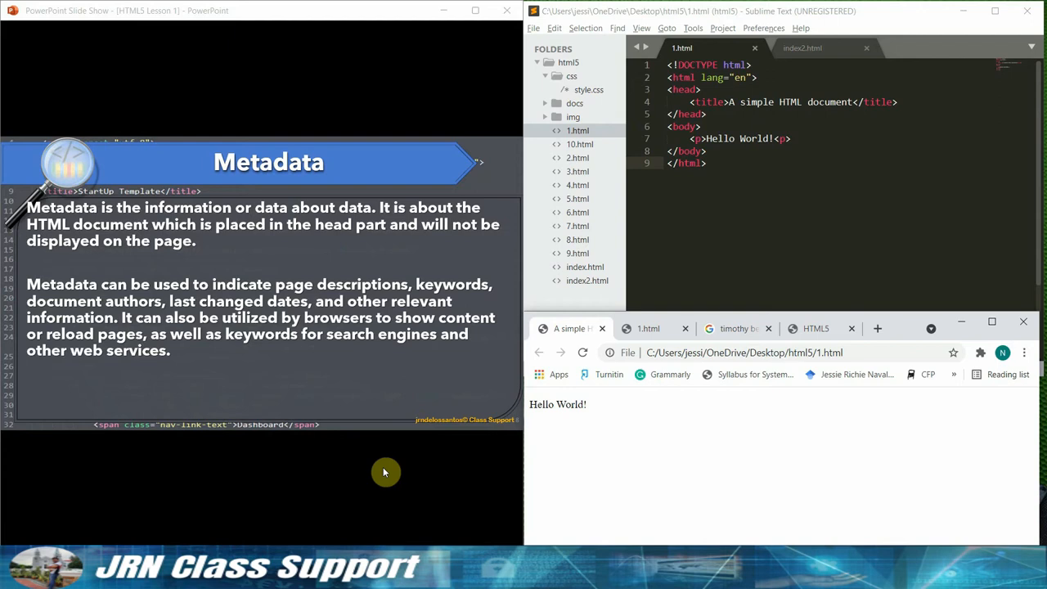
mouse_move(419, 531)
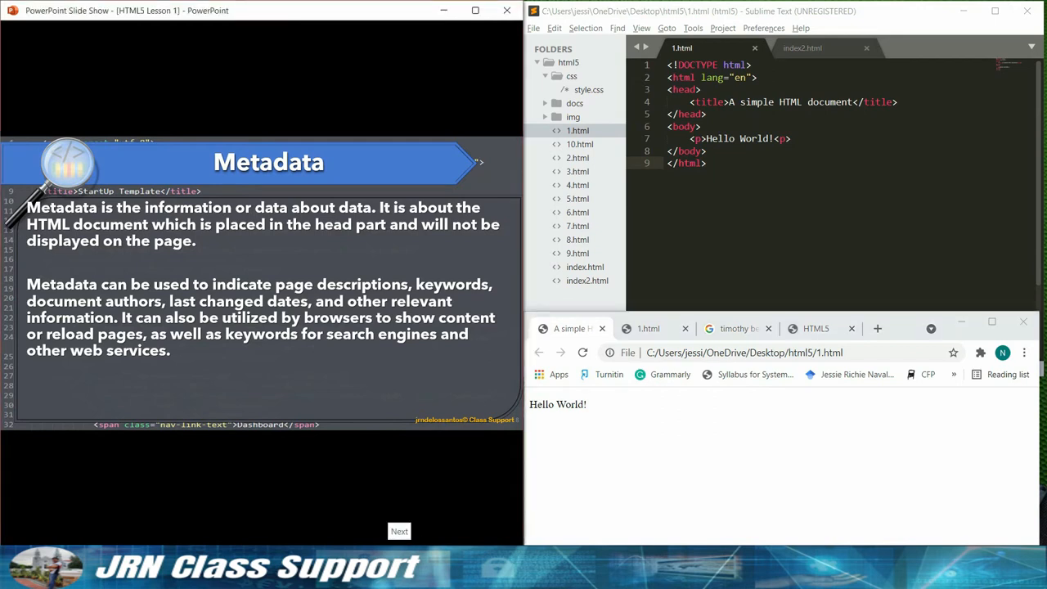
- Advance to the HTML Tags and Elements slide explaining closing-tag slashes
left_click(399, 531)
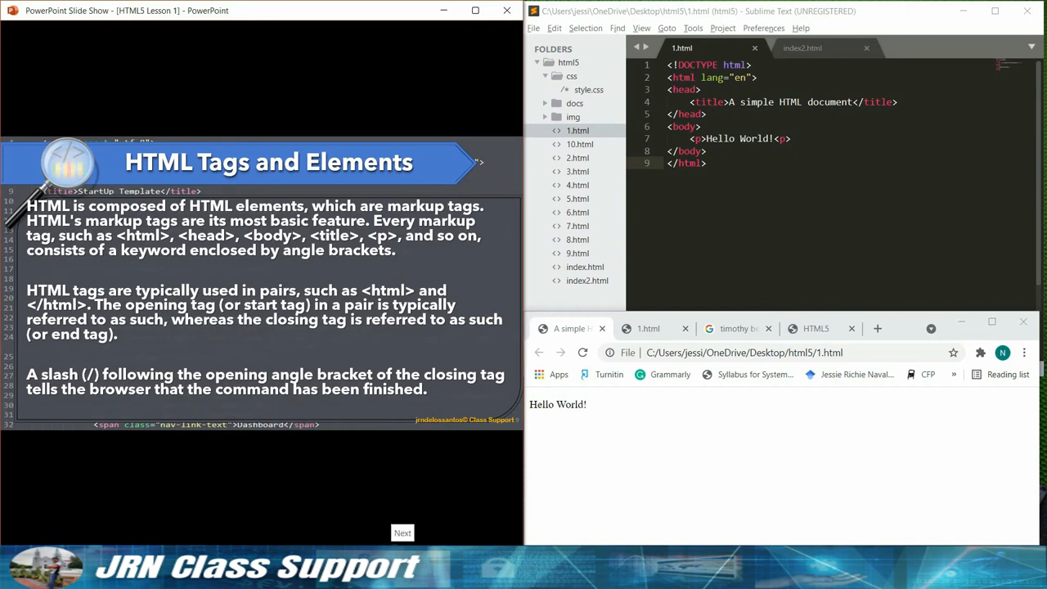
- Advance to The <script> tag slide contrasting type-attribute and HTML5 syntax
left_click(402, 533)
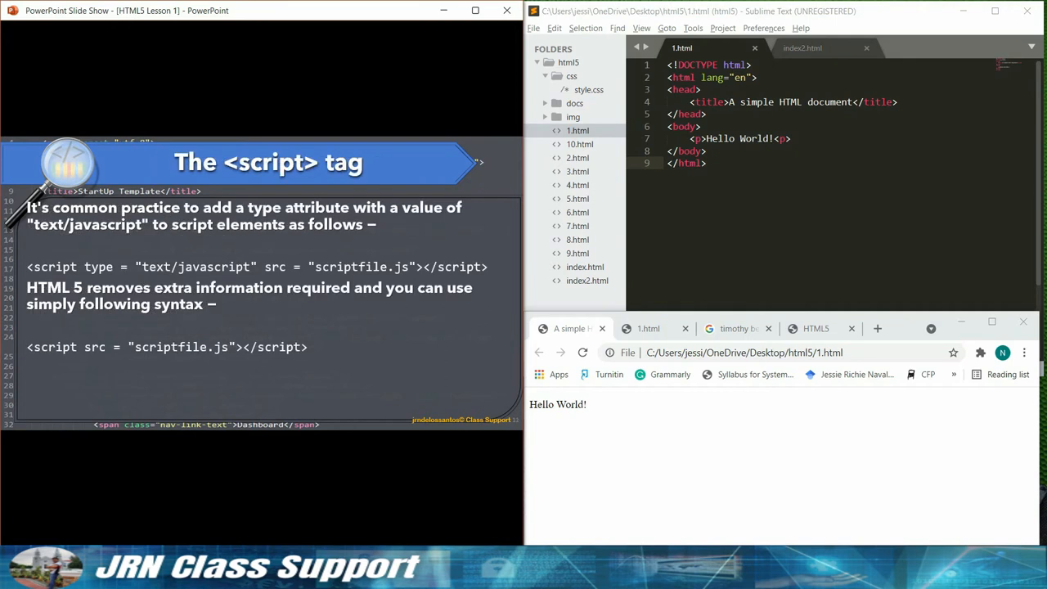
mouse_move(800, 106)
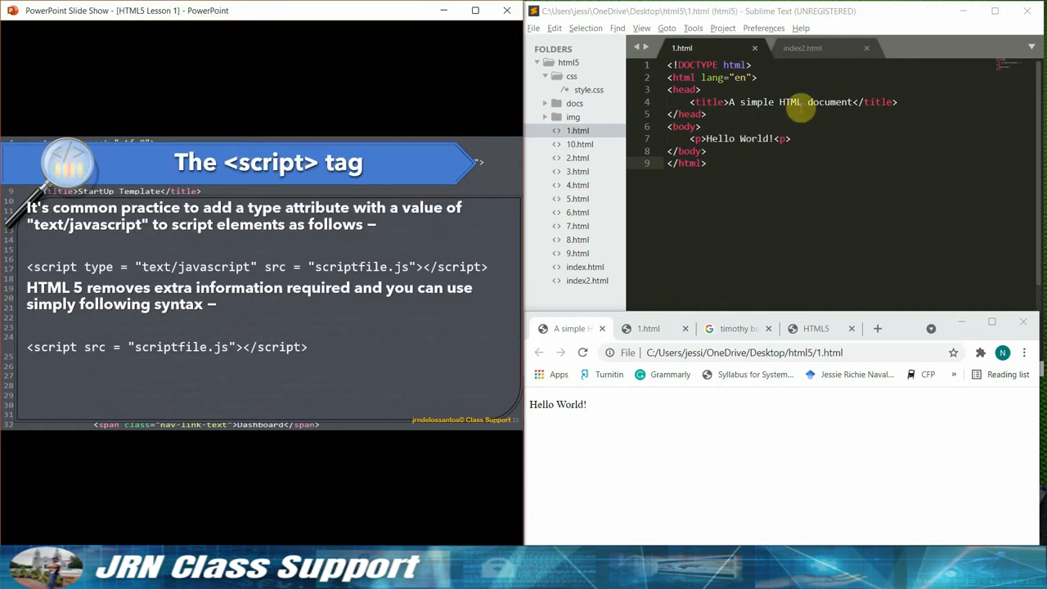
left_click(814, 48)
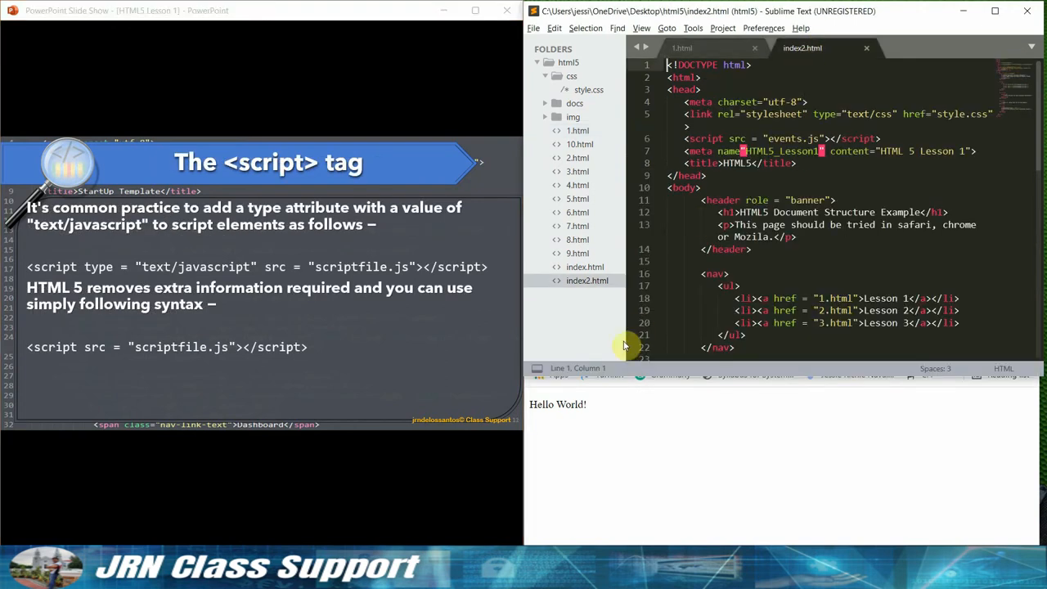
mouse_move(621, 482)
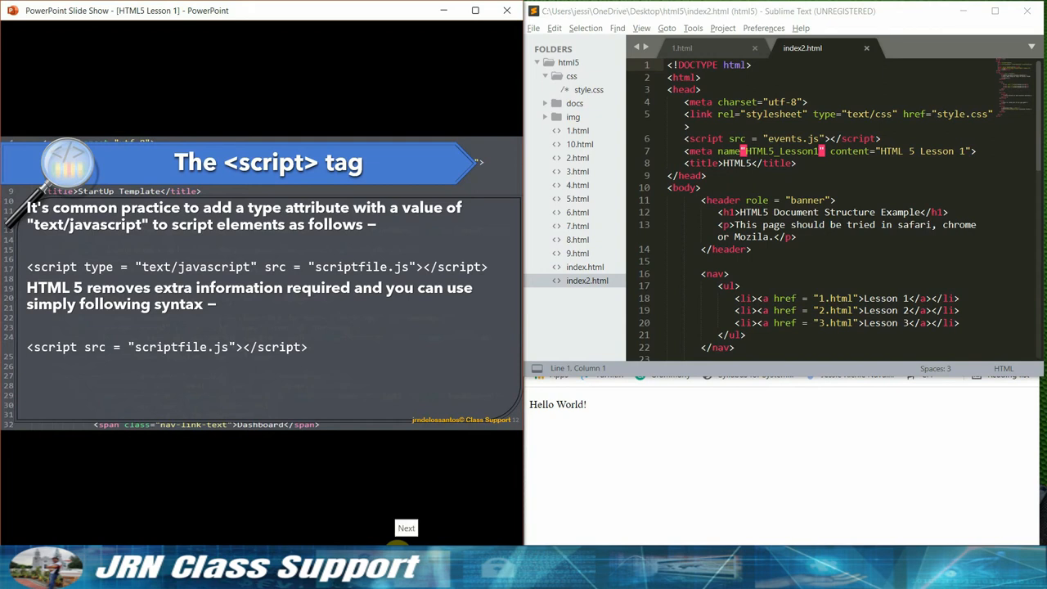
left_click(406, 528)
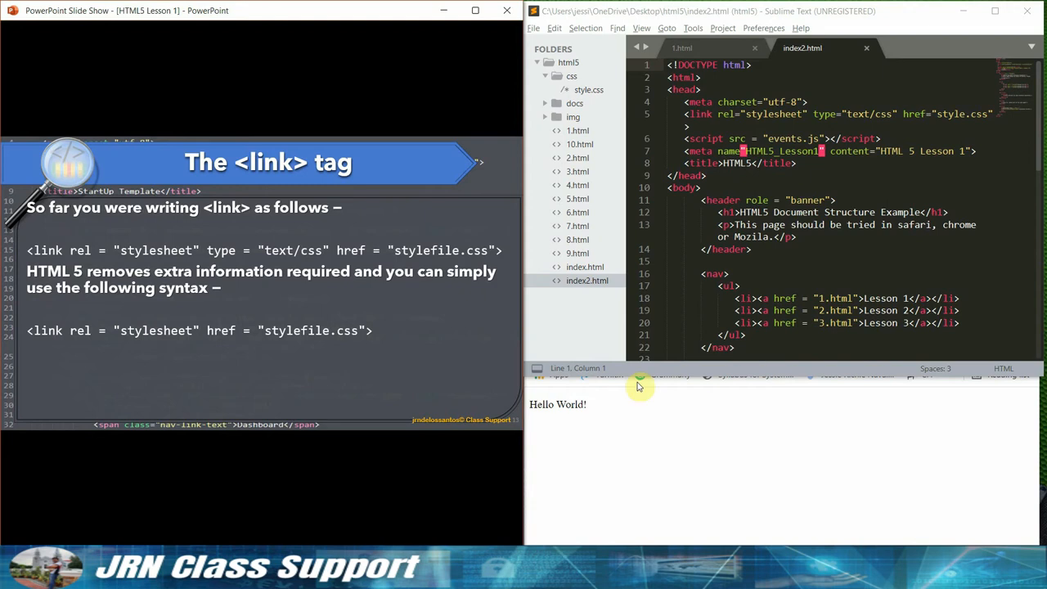
left_click(792, 102)
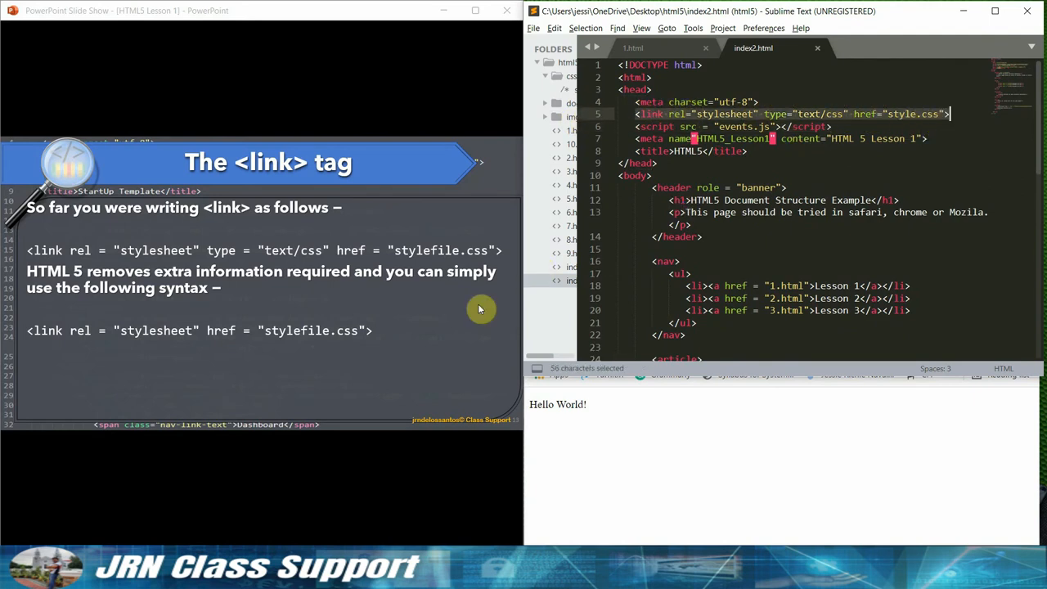
mouse_move(427, 321)
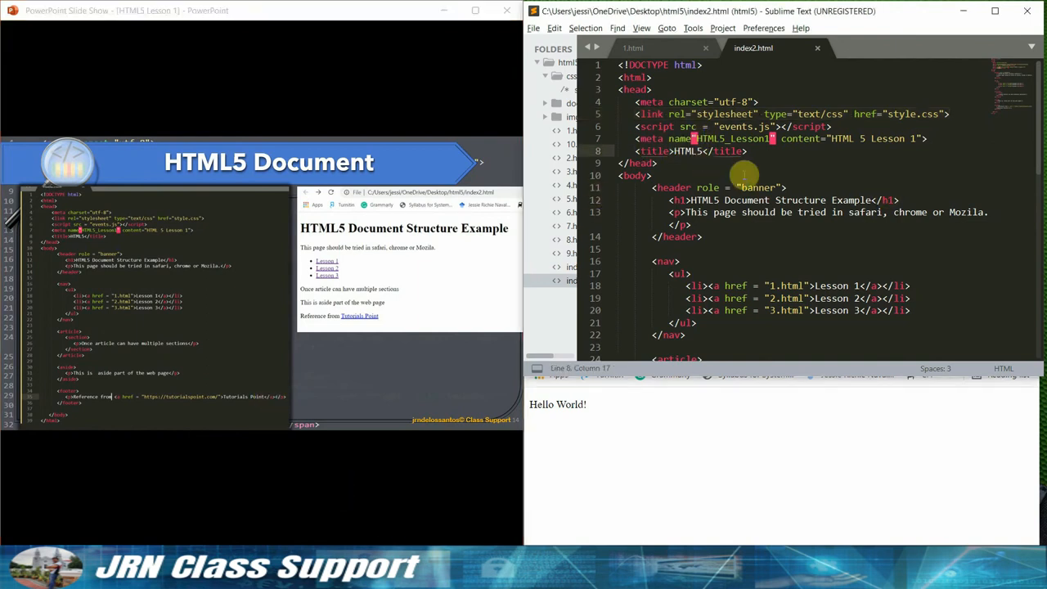
scroll("down", 3)
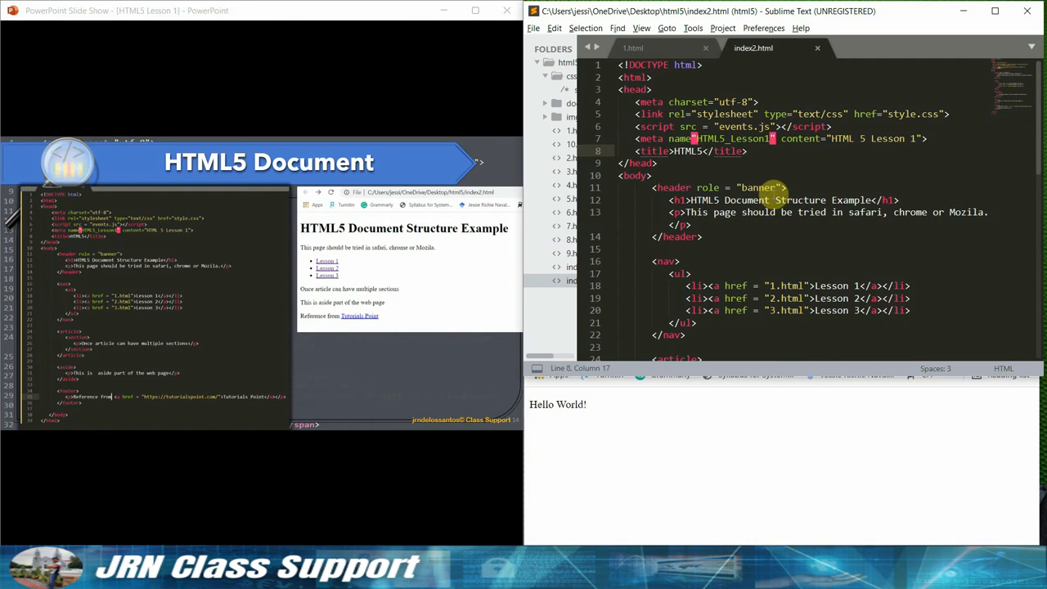
scroll("down", 3)
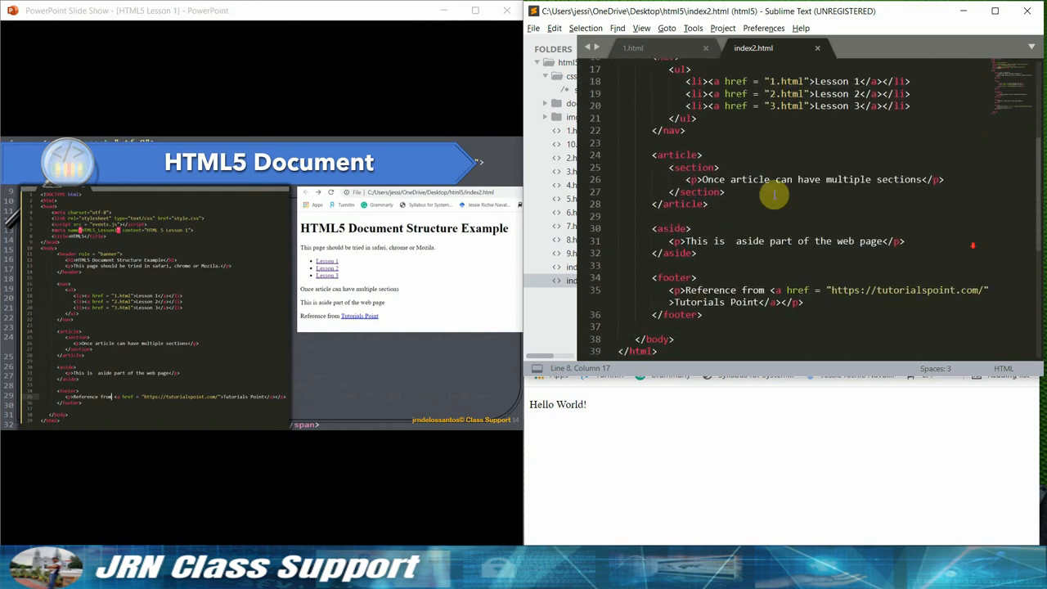
- Scroll index2.html down to its article, aside, footer and closing body and html tags
scroll("down", 3)
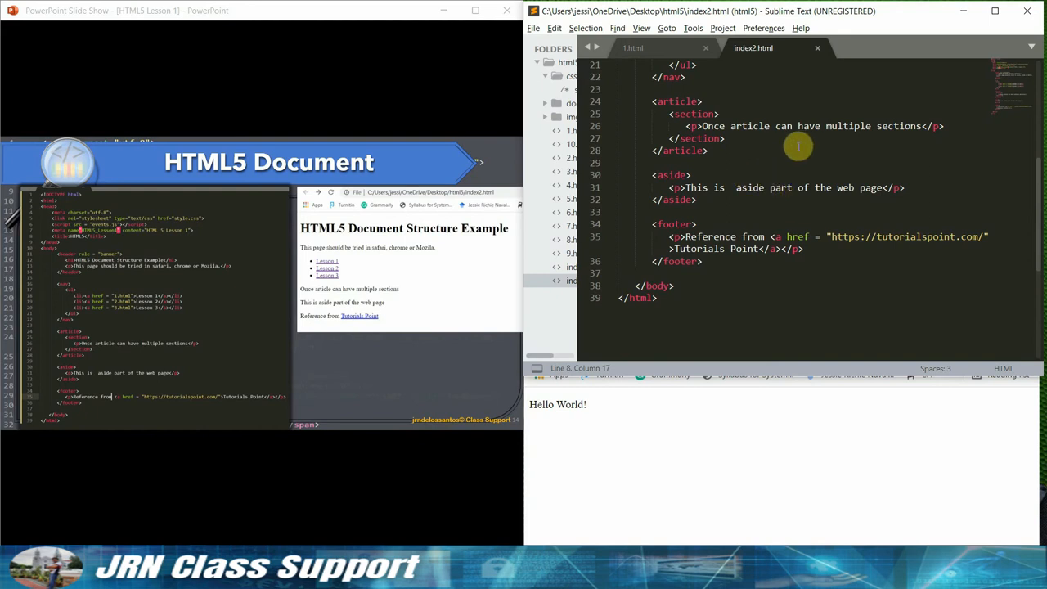
mouse_move(792, 157)
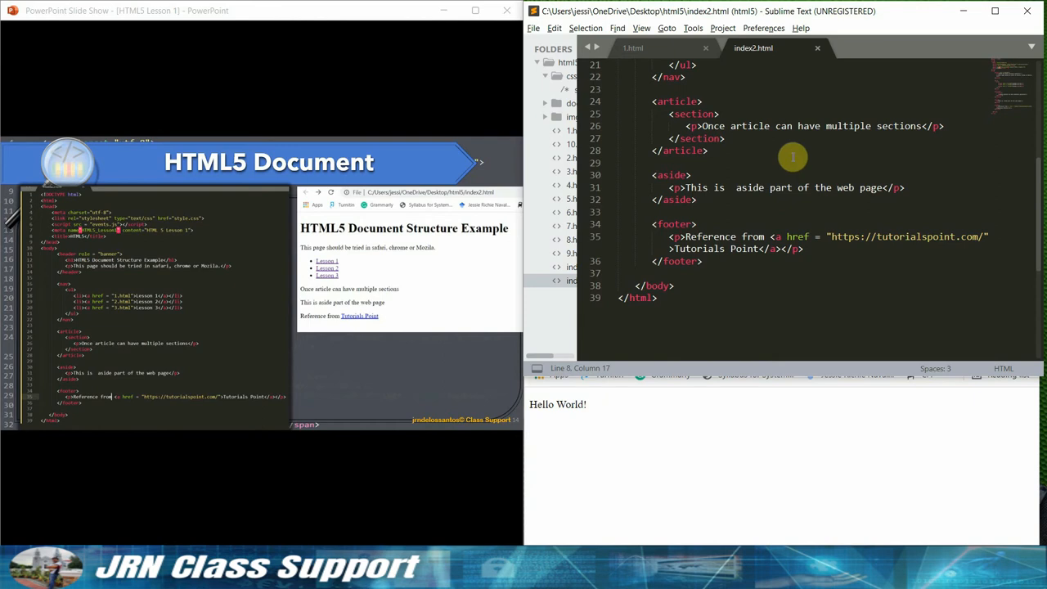
mouse_move(951, 63)
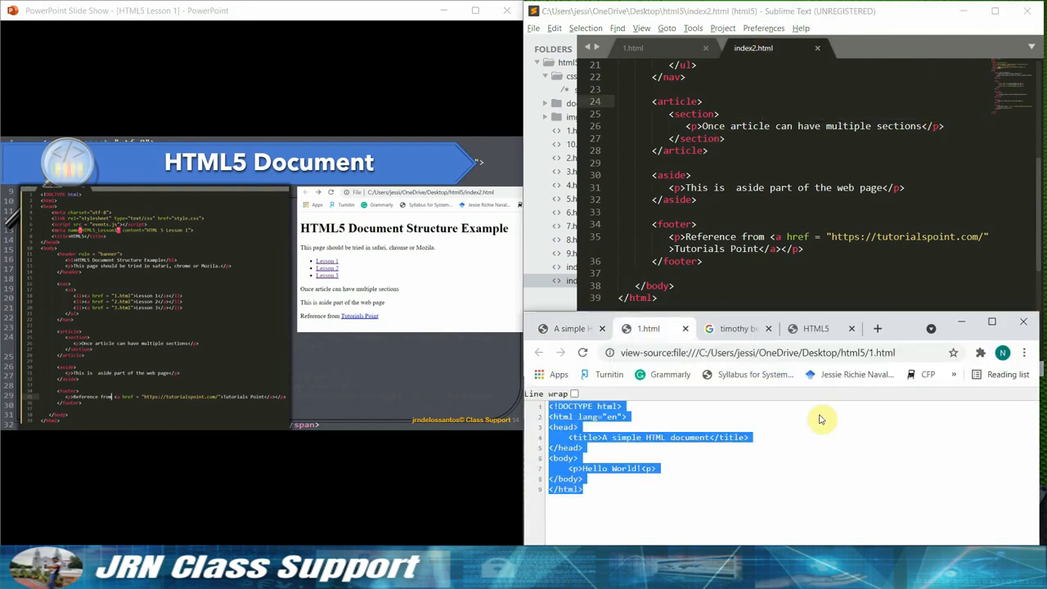
mouse_move(854, 413)
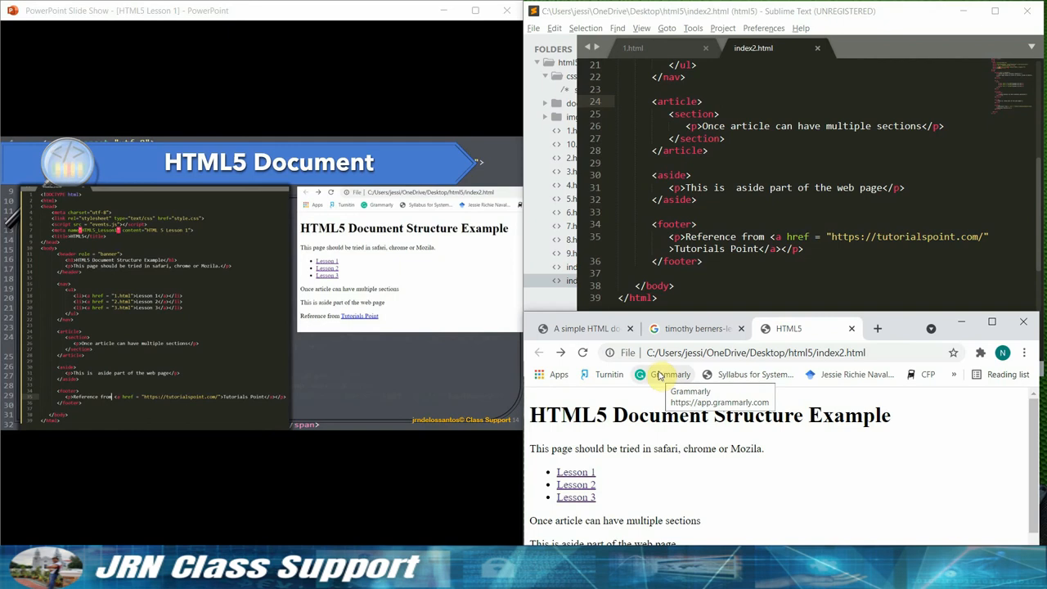
mouse_move(666, 353)
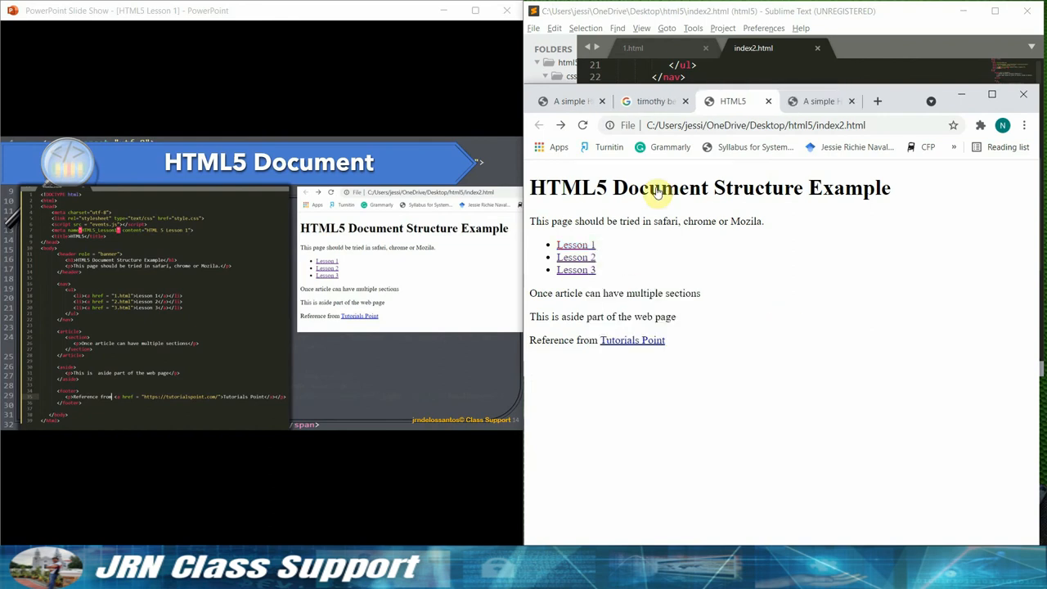
- Browse the Hello World, HTML5 structure and Lesson 2 tabs, ending on Hello World
left_click(822, 101)
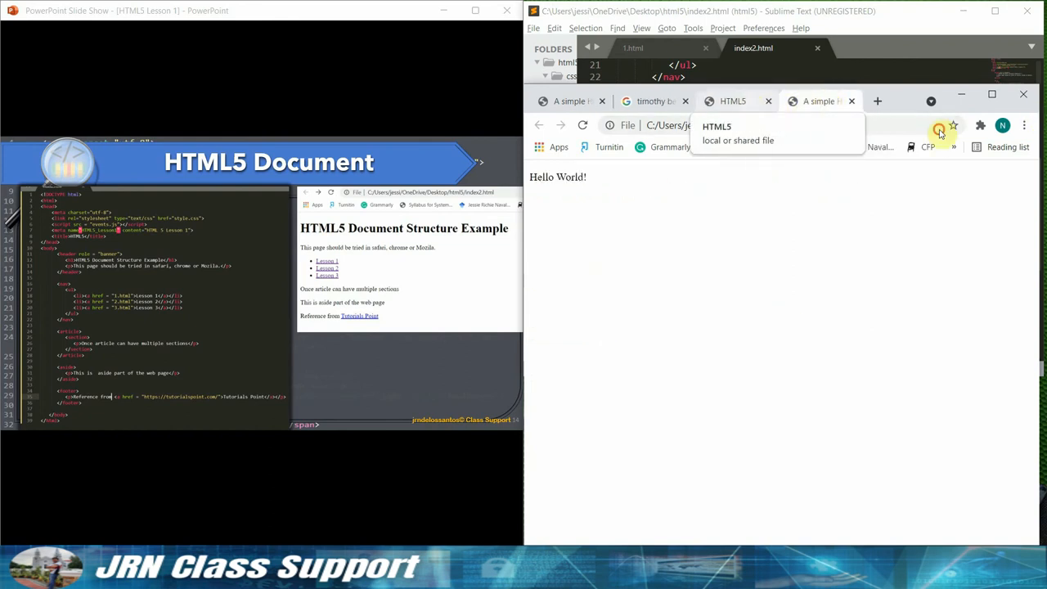
left_click(733, 100)
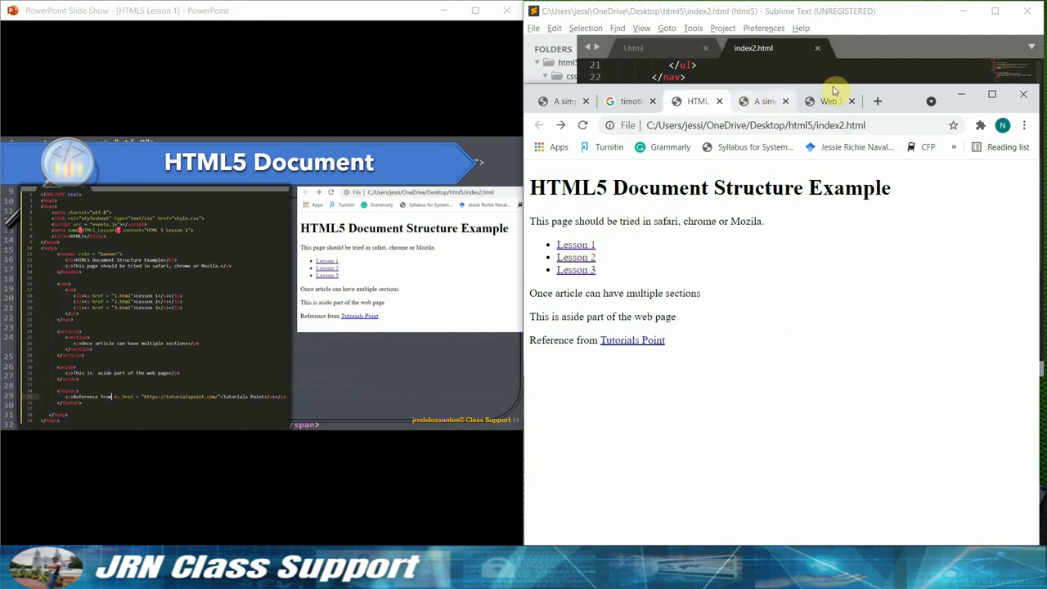
left_click(826, 101)
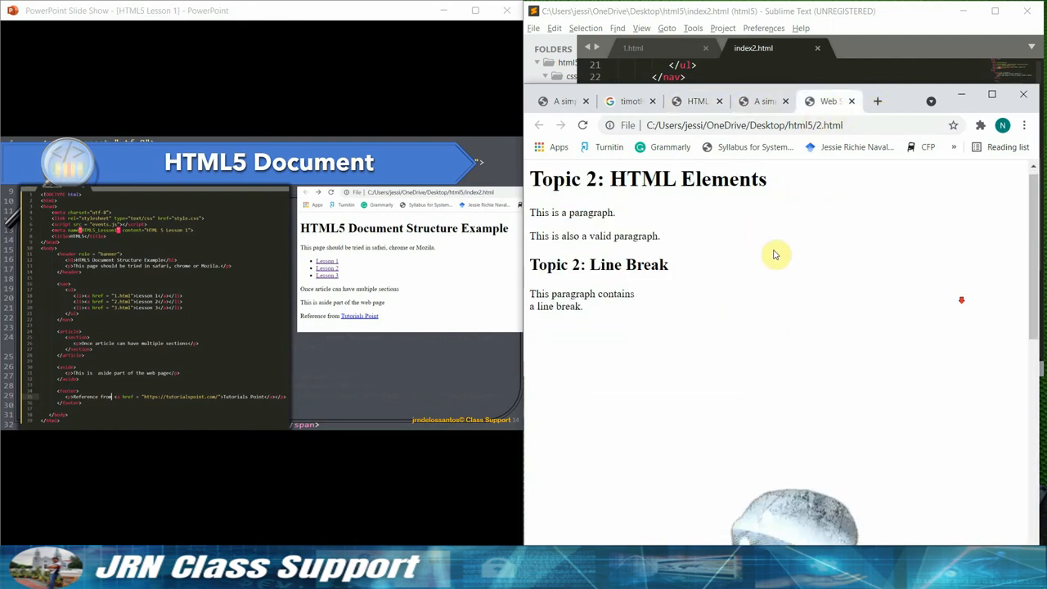
scroll("down", 3)
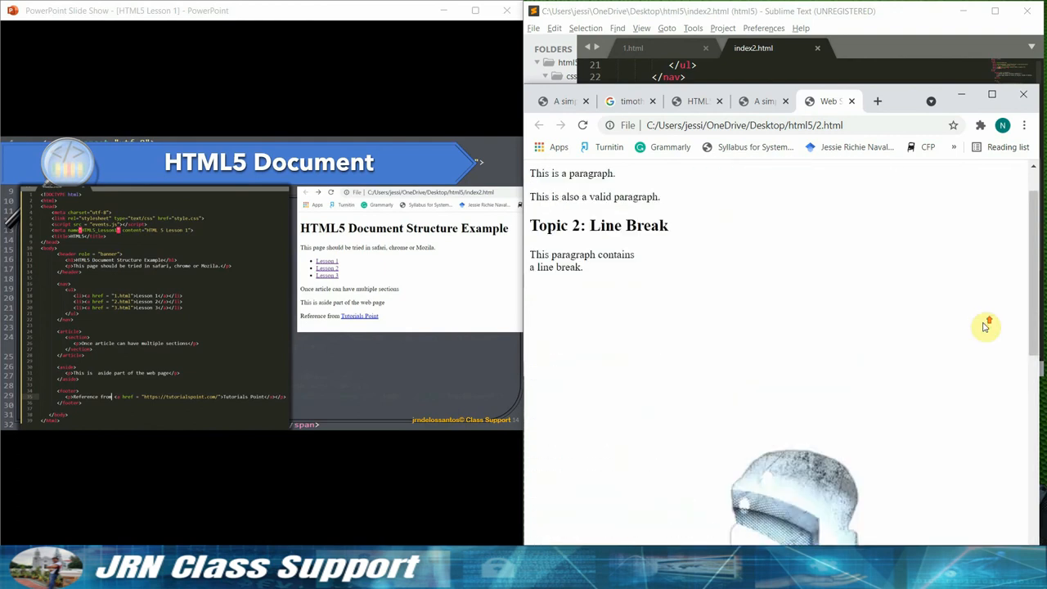
left_click(699, 100)
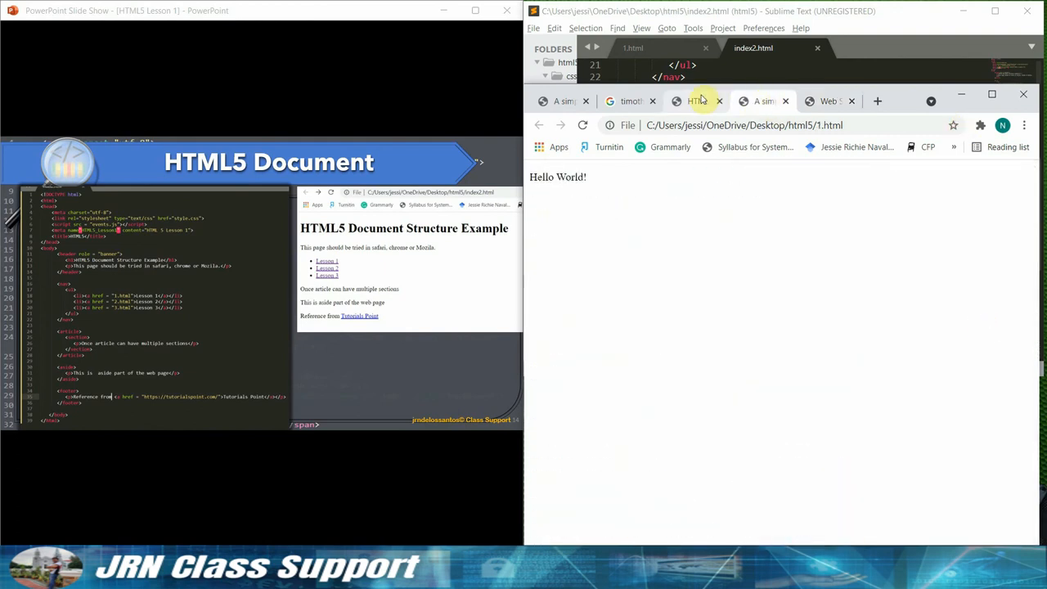
- Open the Lesson 3 link in a new tab from the index2.html page
right_click(573, 269)
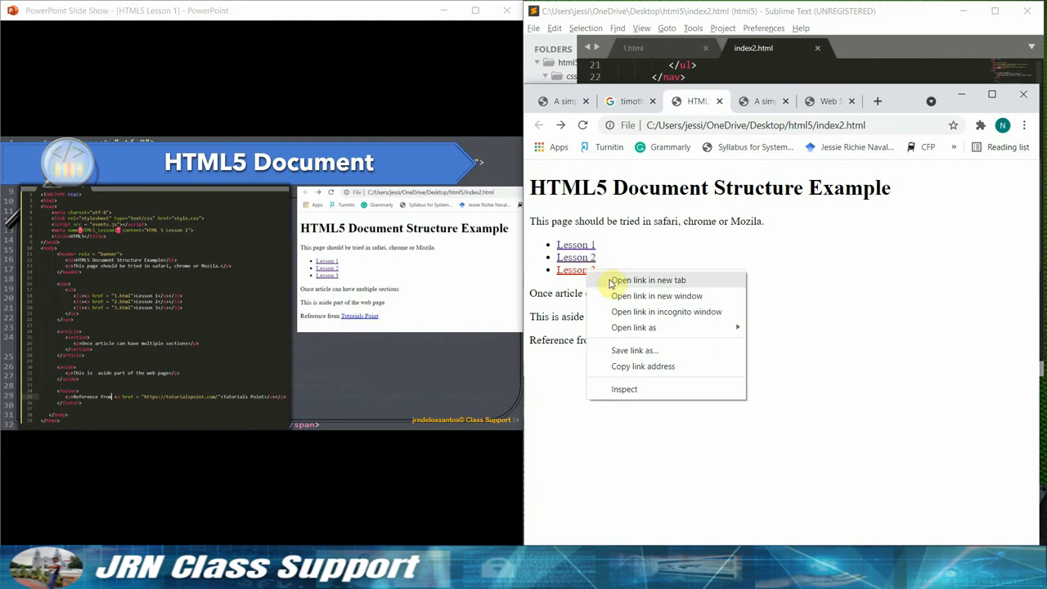
left_click(649, 280)
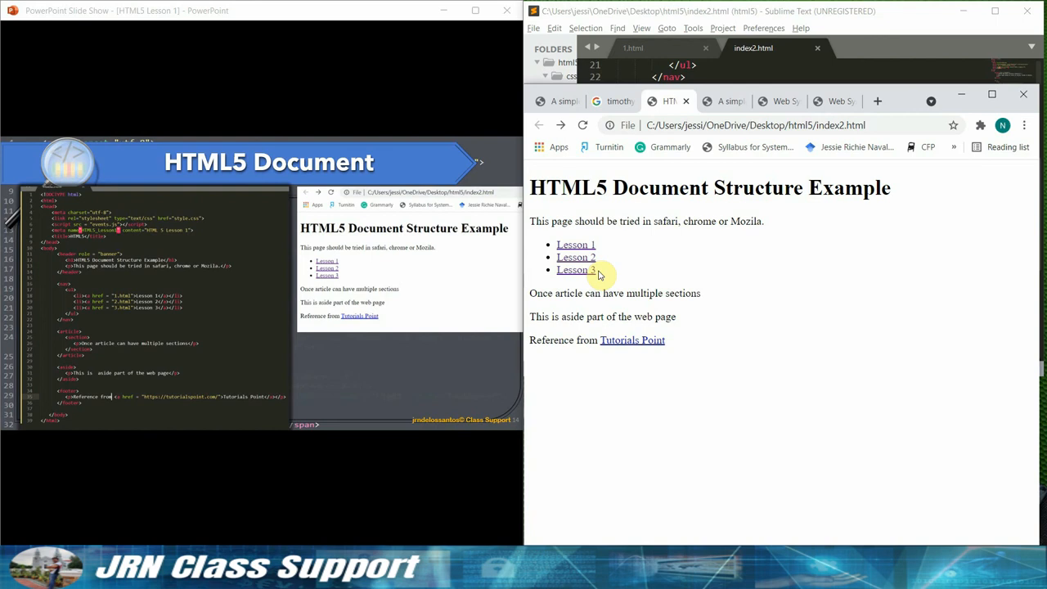
mouse_move(635, 280)
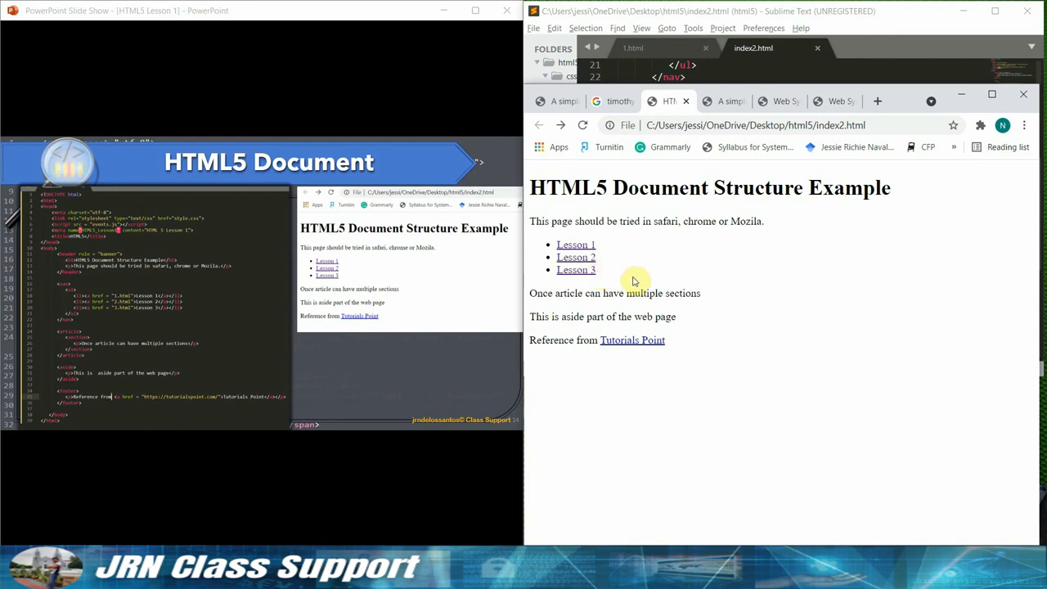
mouse_move(693, 308)
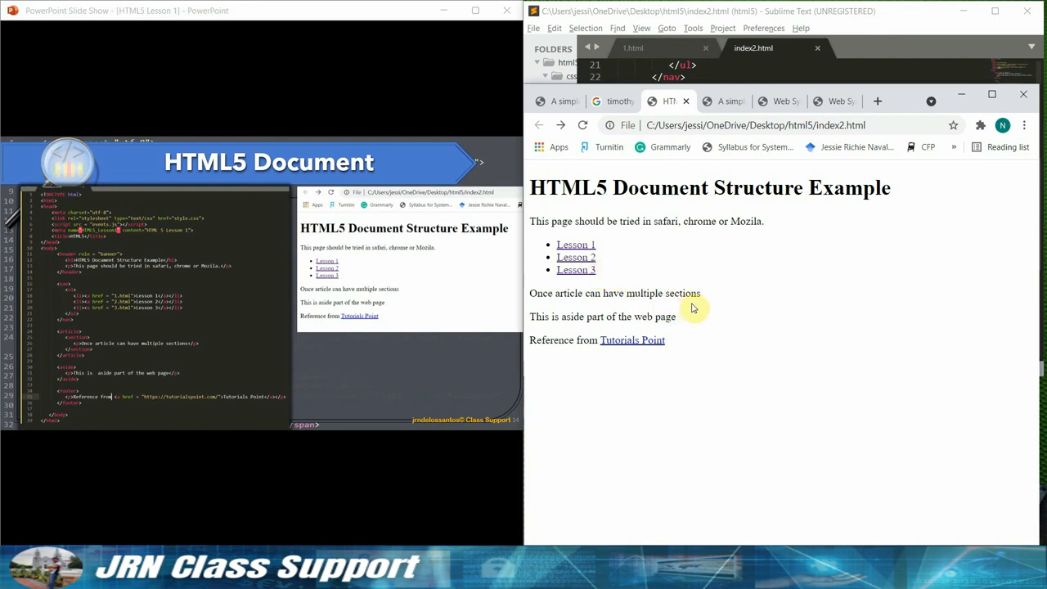
mouse_move(684, 292)
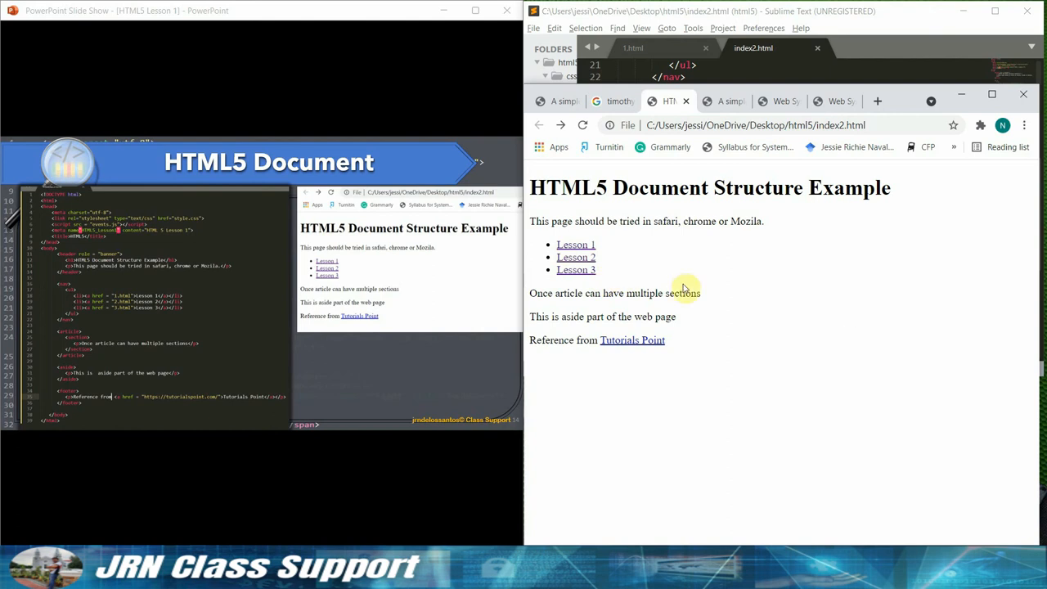
mouse_move(681, 424)
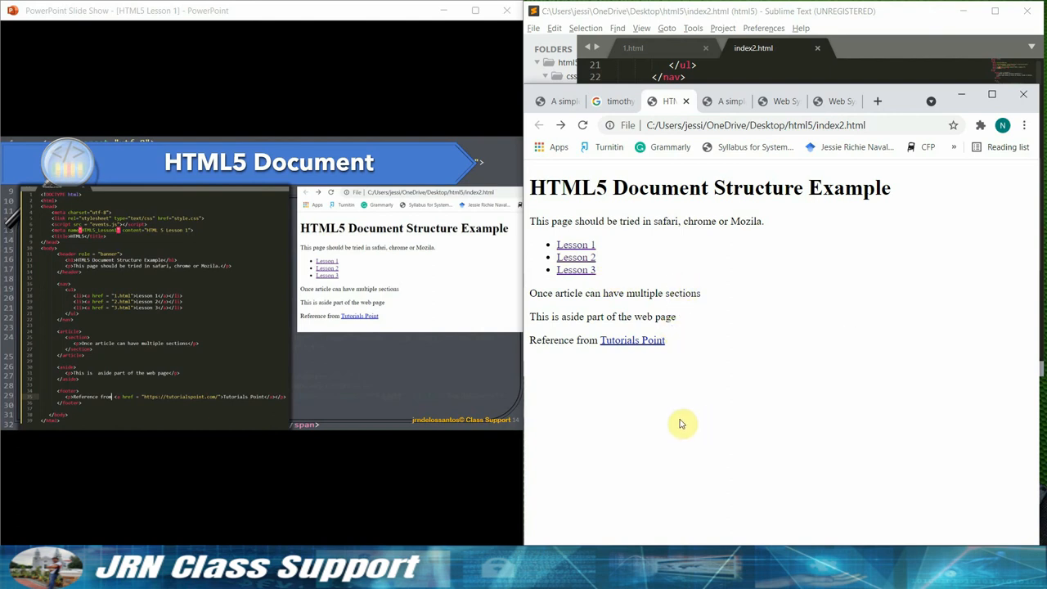